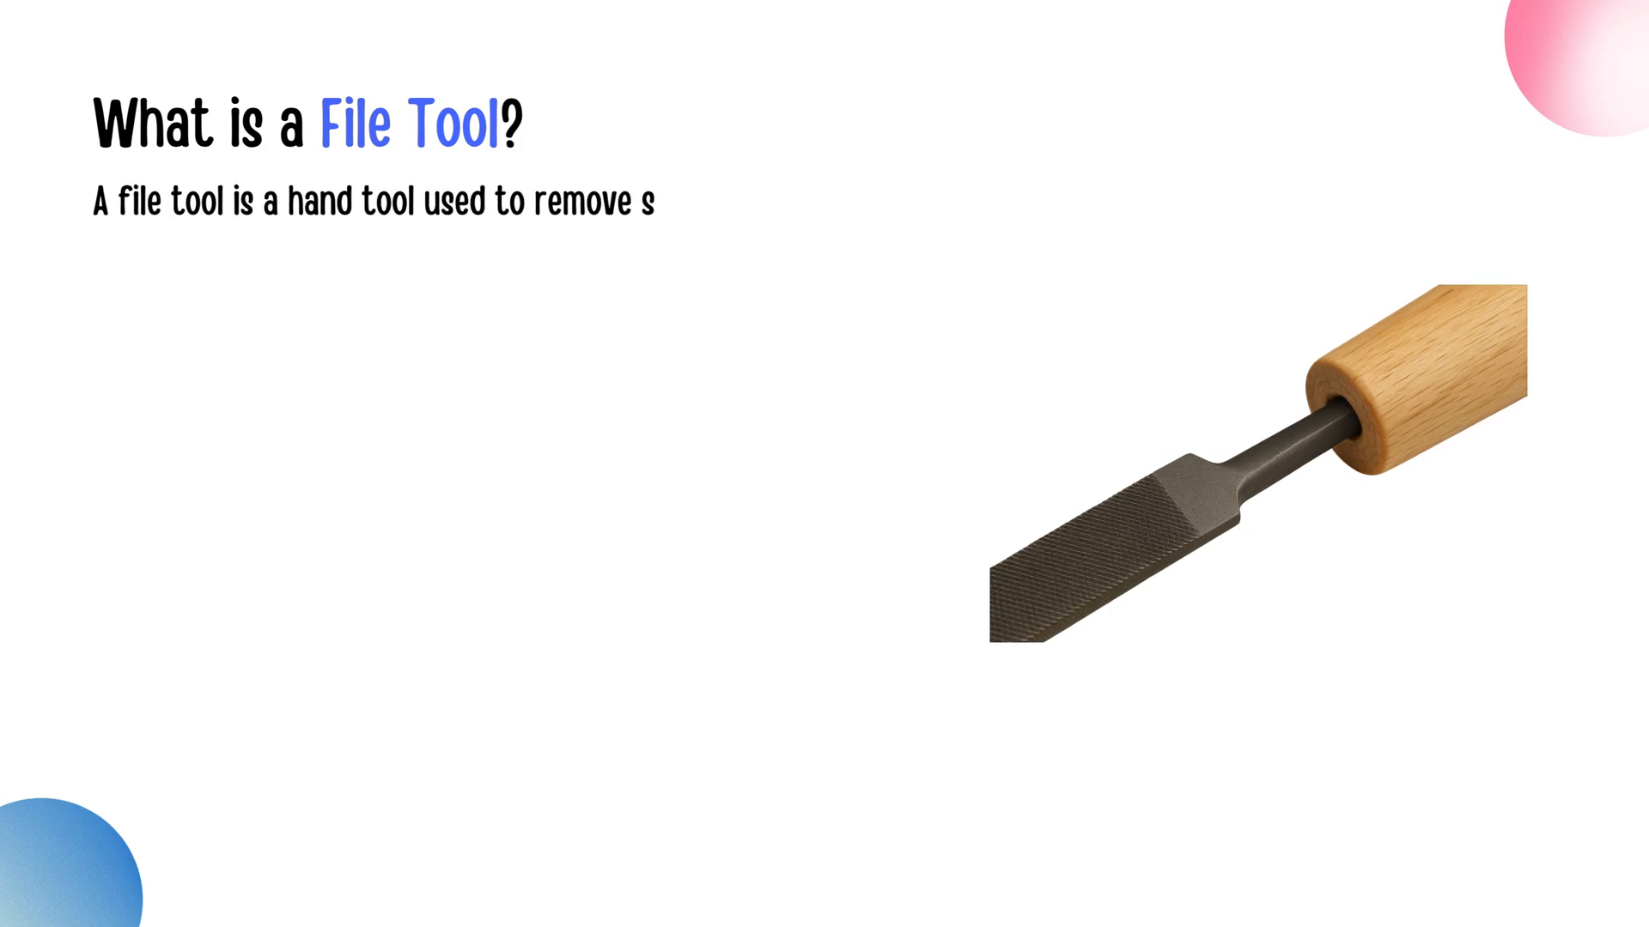
{"action": "type", "text": "mall amounts of material from a surface by rubbing its toothed surface a"}
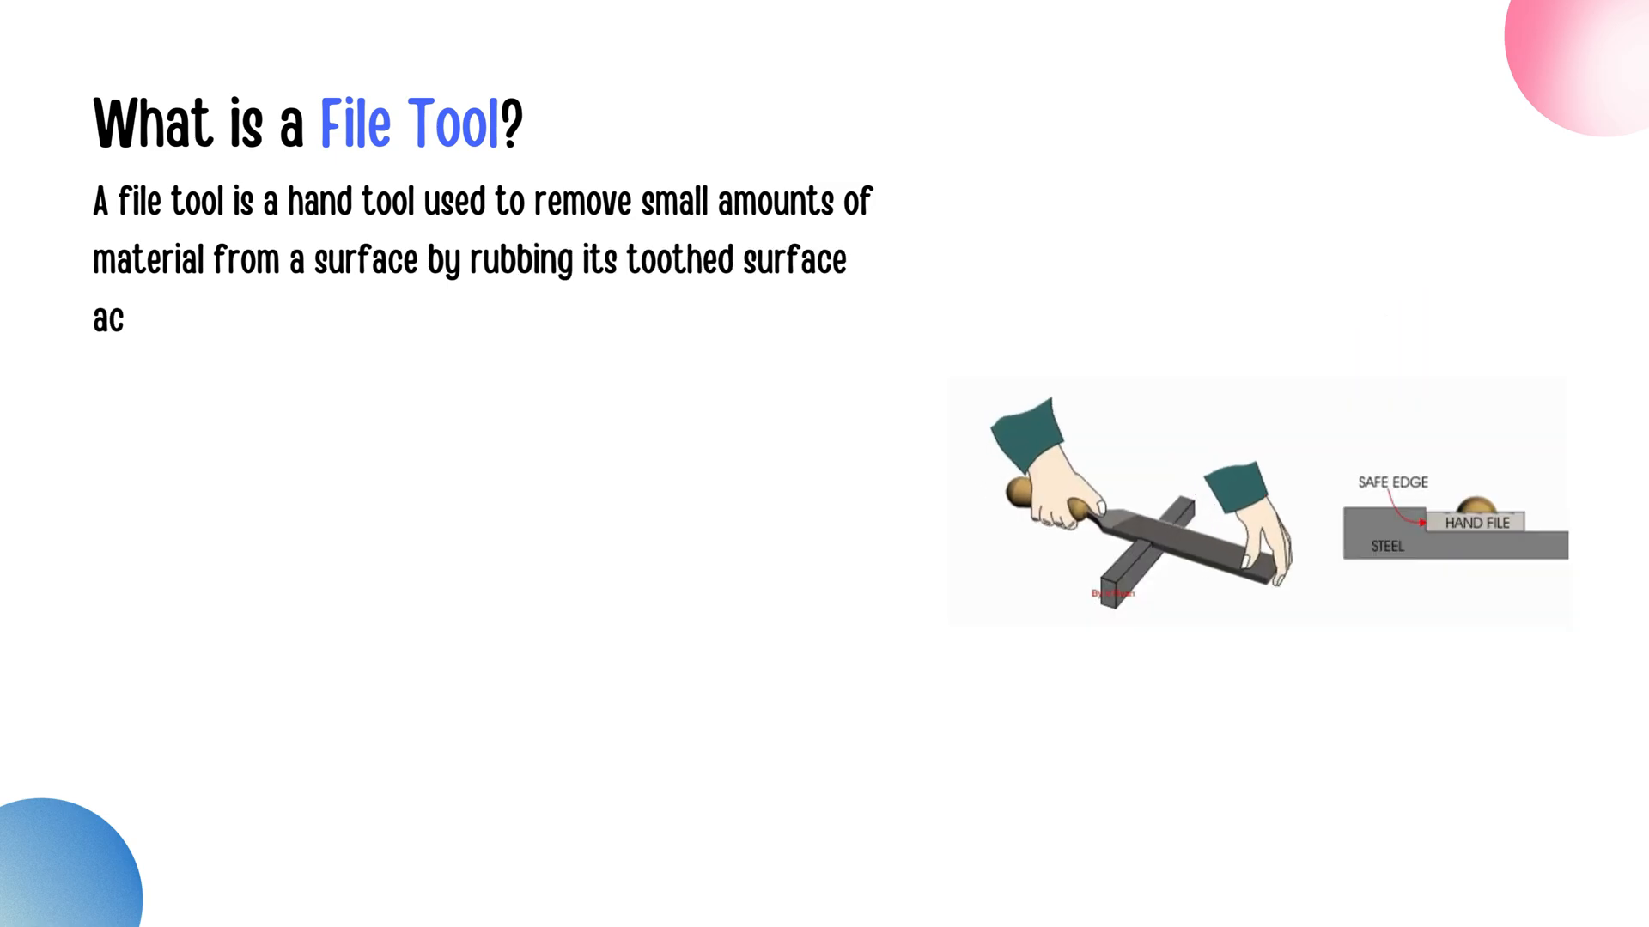
{"action": "type", "text": "cross the workpiece. It is mainly u"}
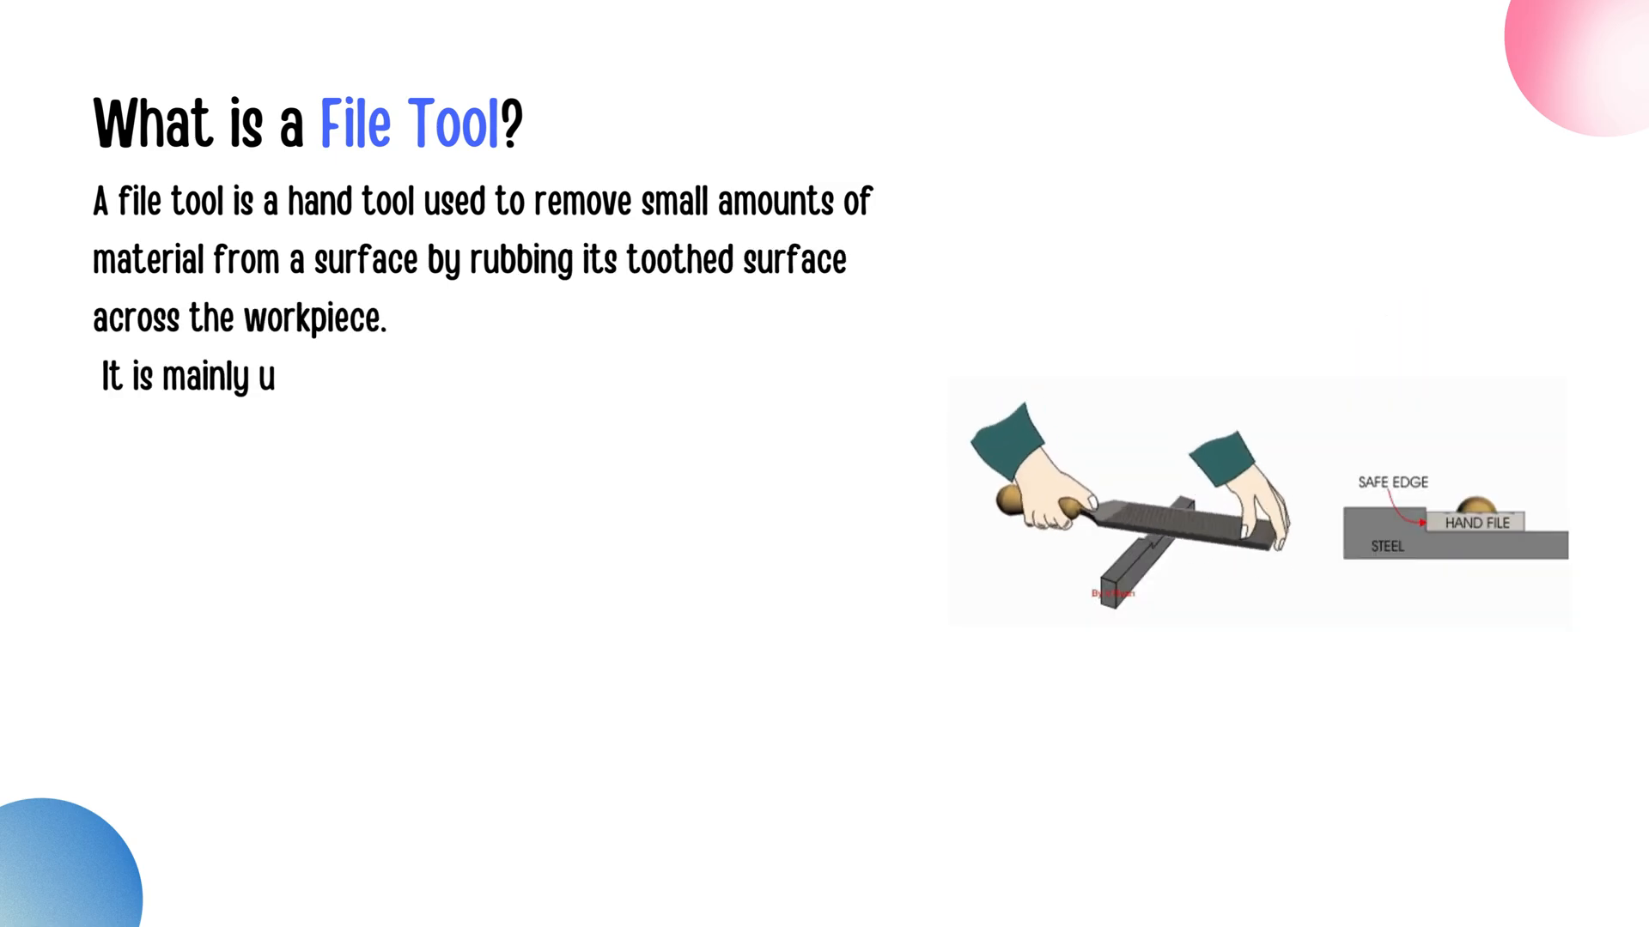
{"action": "type", "text": "sed to smooth, shape, or finish materi"}
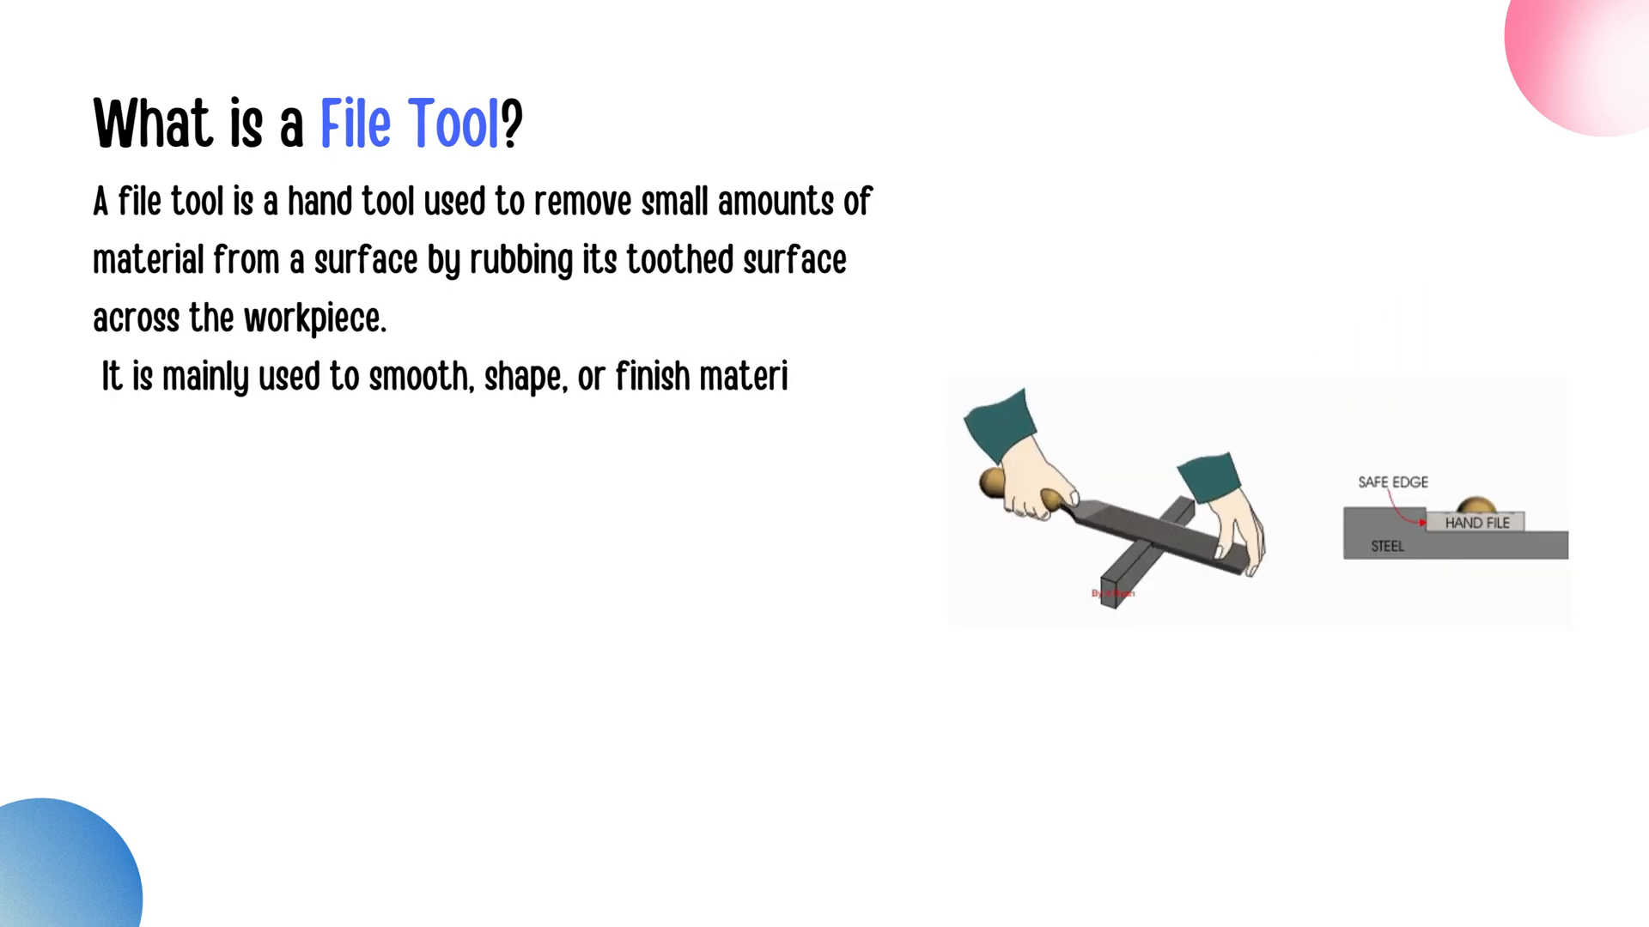
{"action": "type", "text": "als like metal, wood, or plastic."}
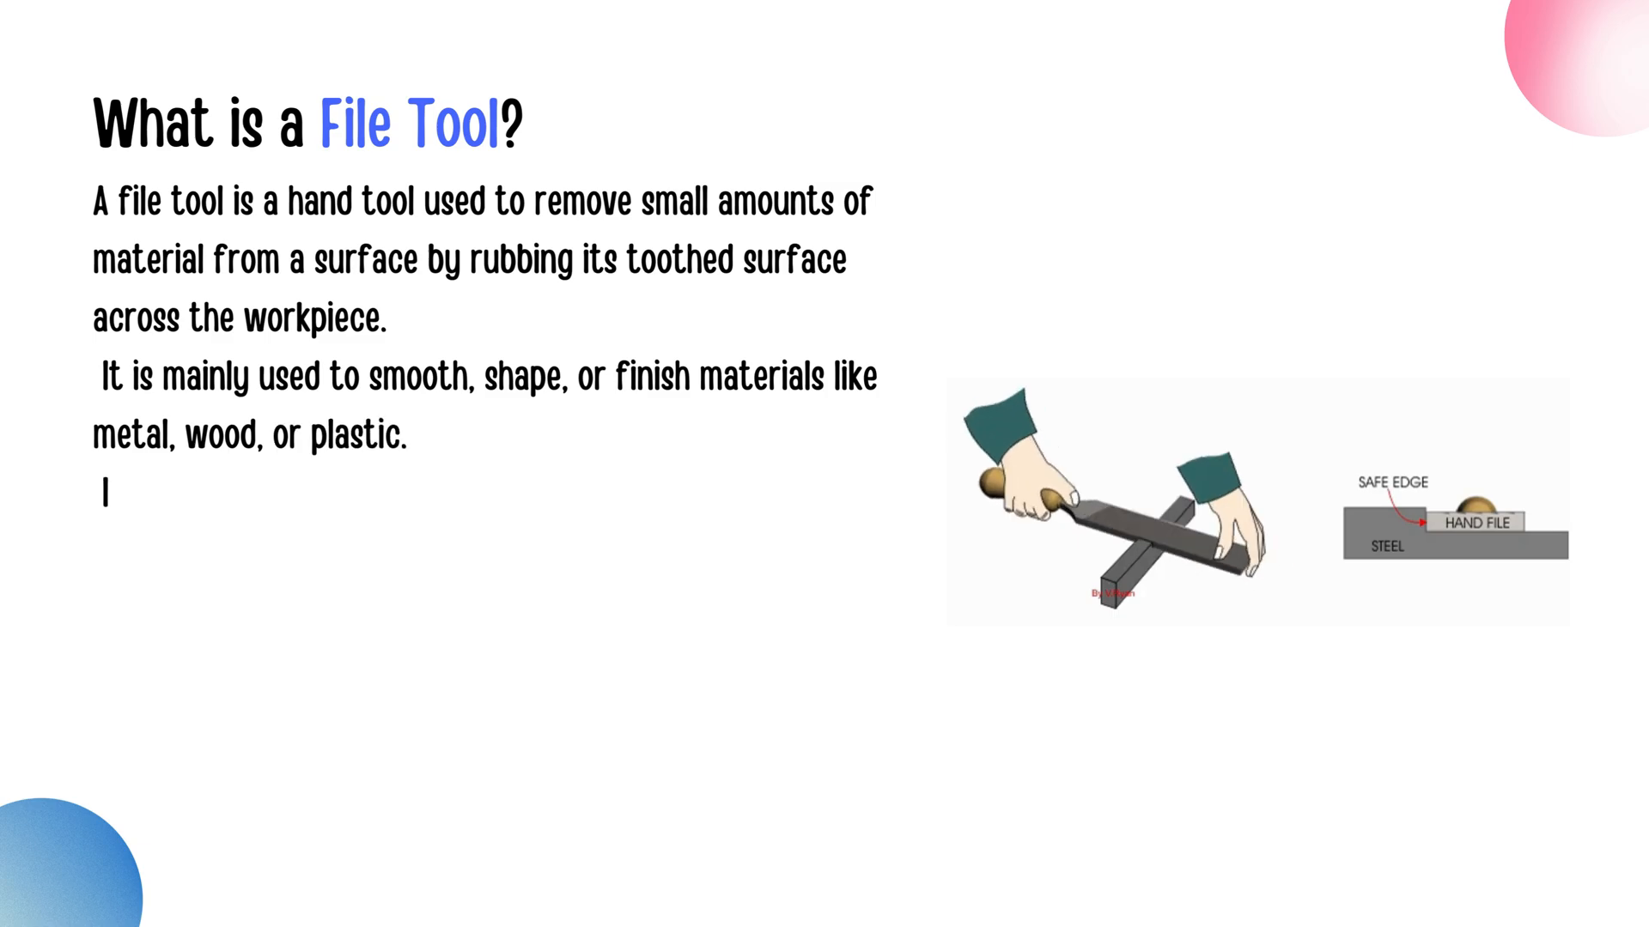
{"action": "type", "text": "n workshops and technical training,"}
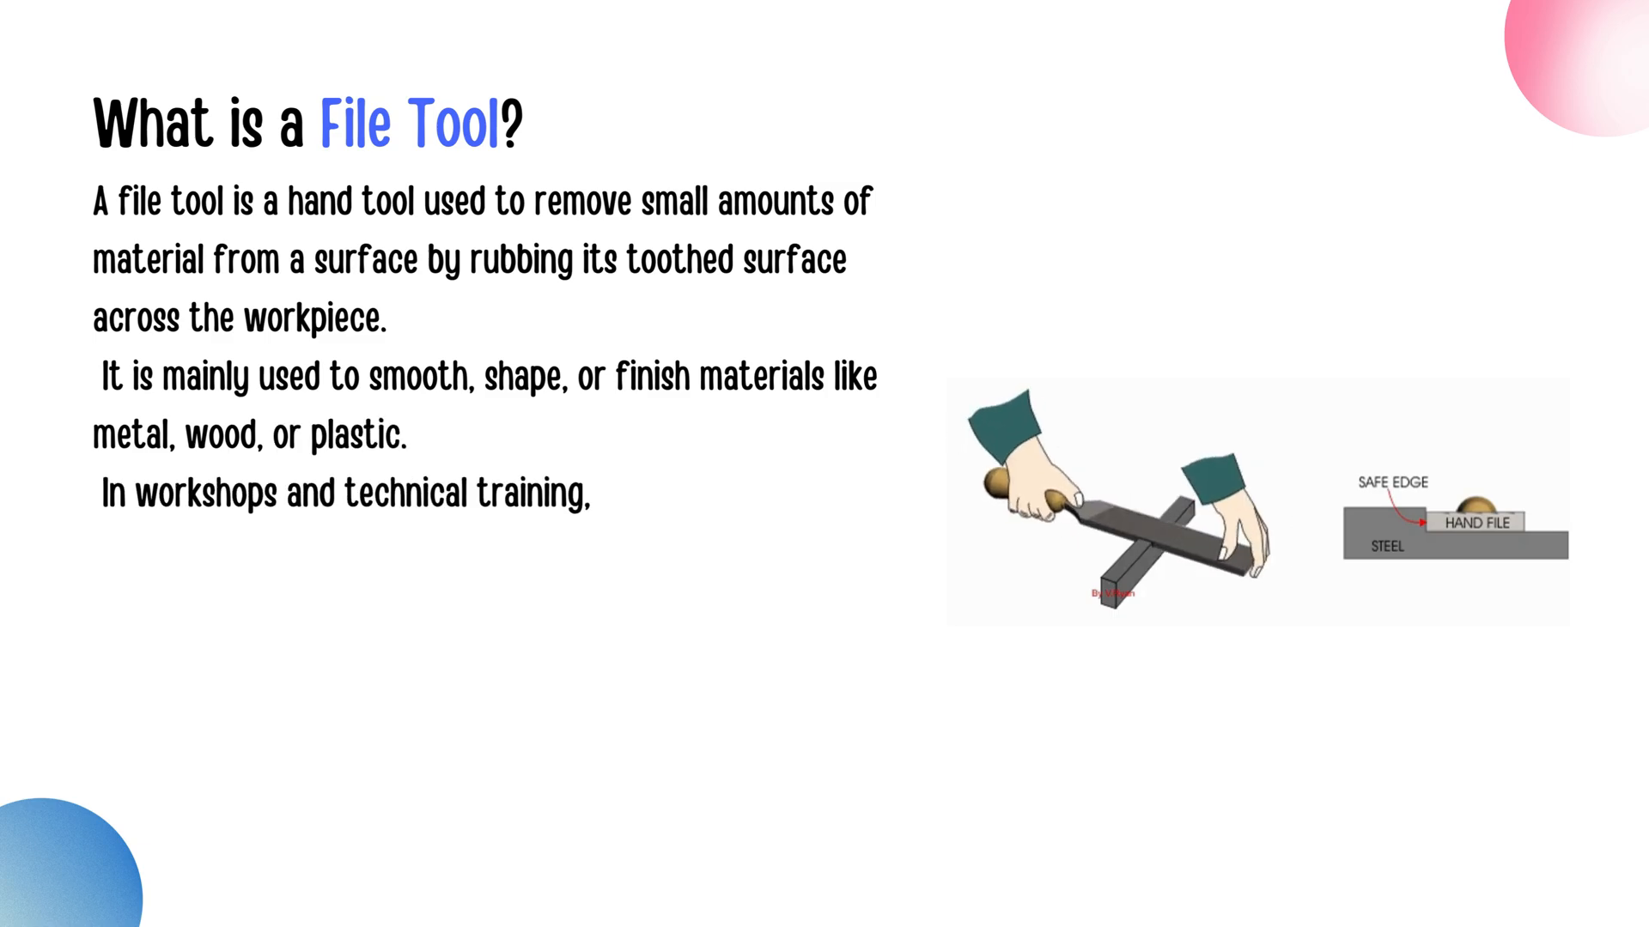
{"action": "type", "text": "the file tool plays a key role in fine adjustments, fitting parts, and"}
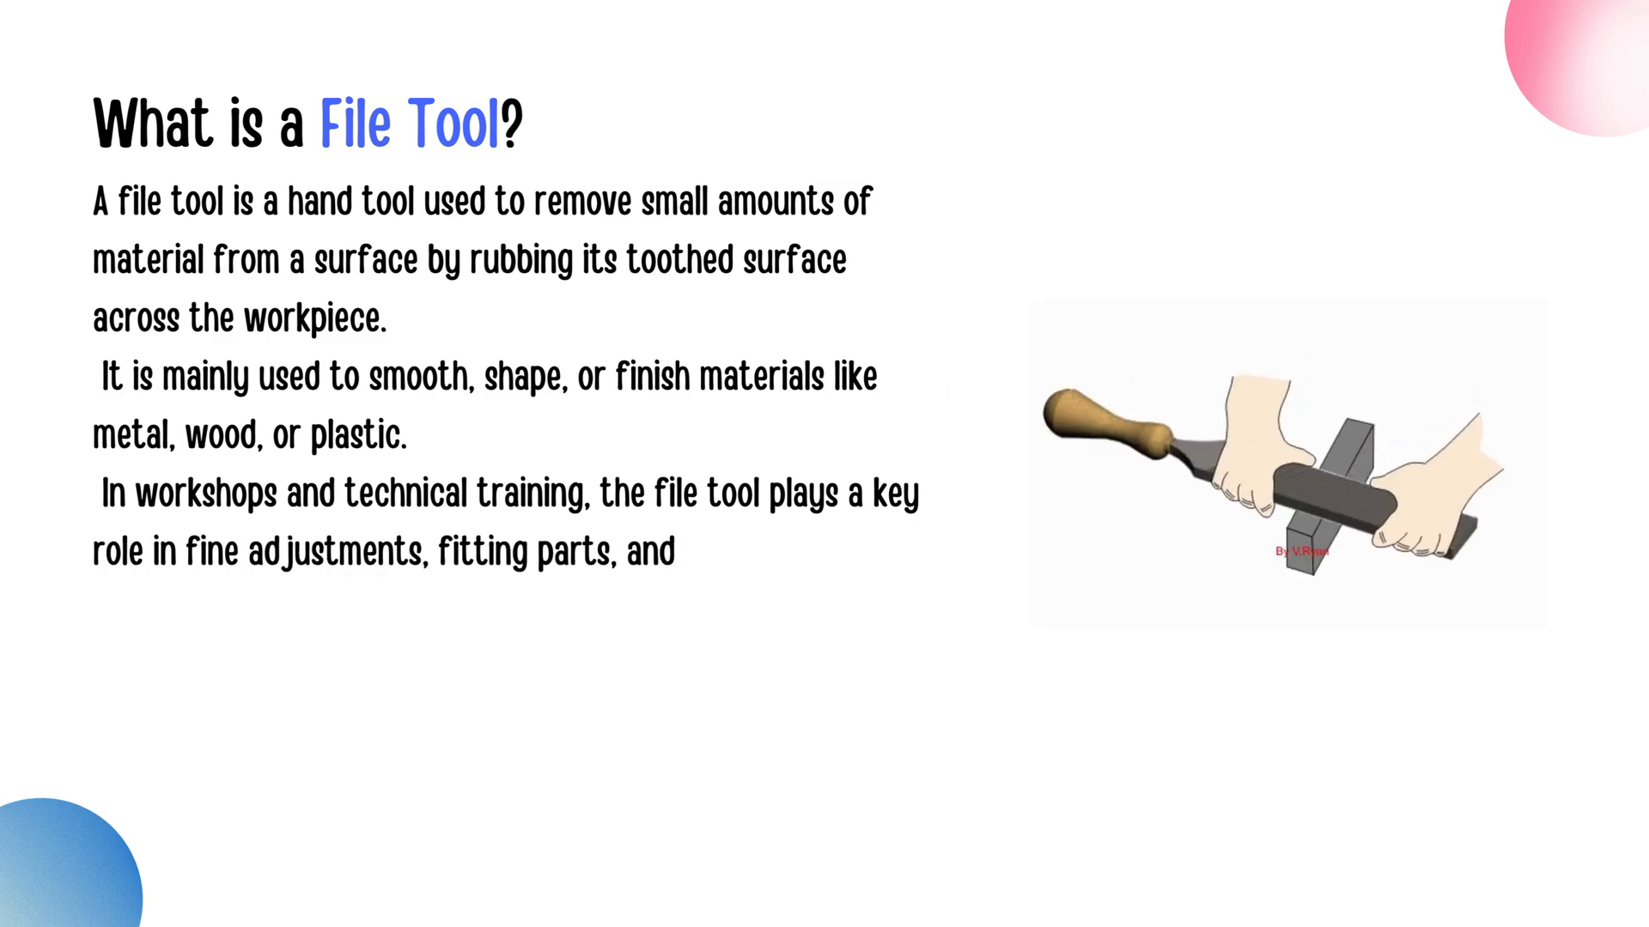
{"action": "type", "text": "preparing surfaces before assembly or welding."}
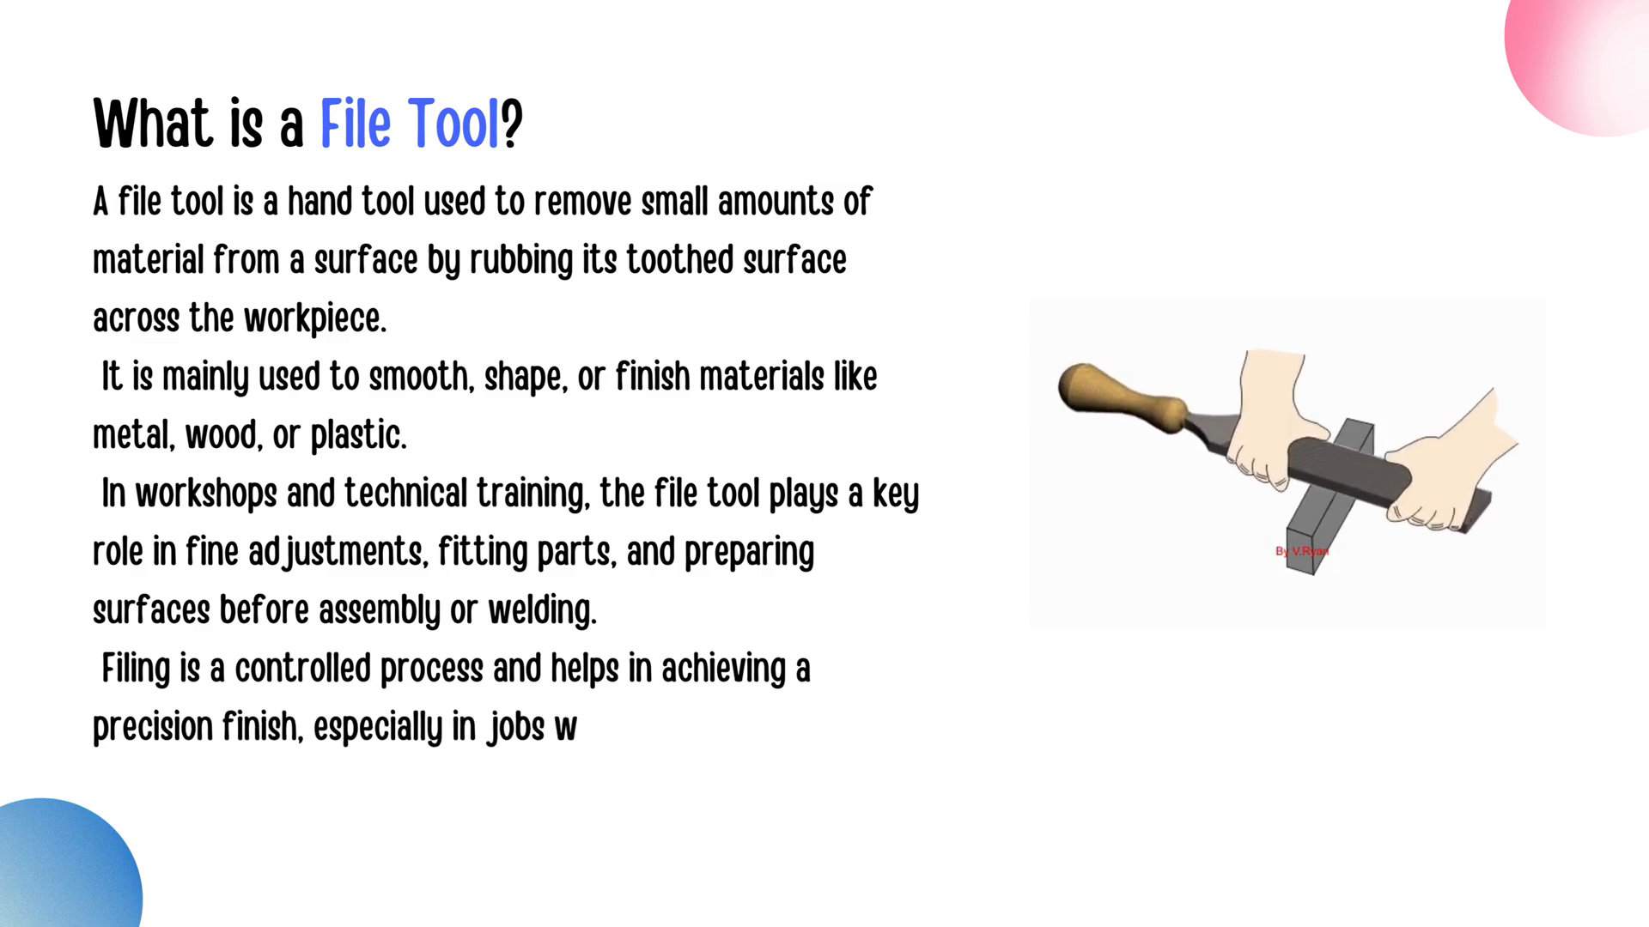
{"action": "type", "text": "here machine tools cannot reach."}
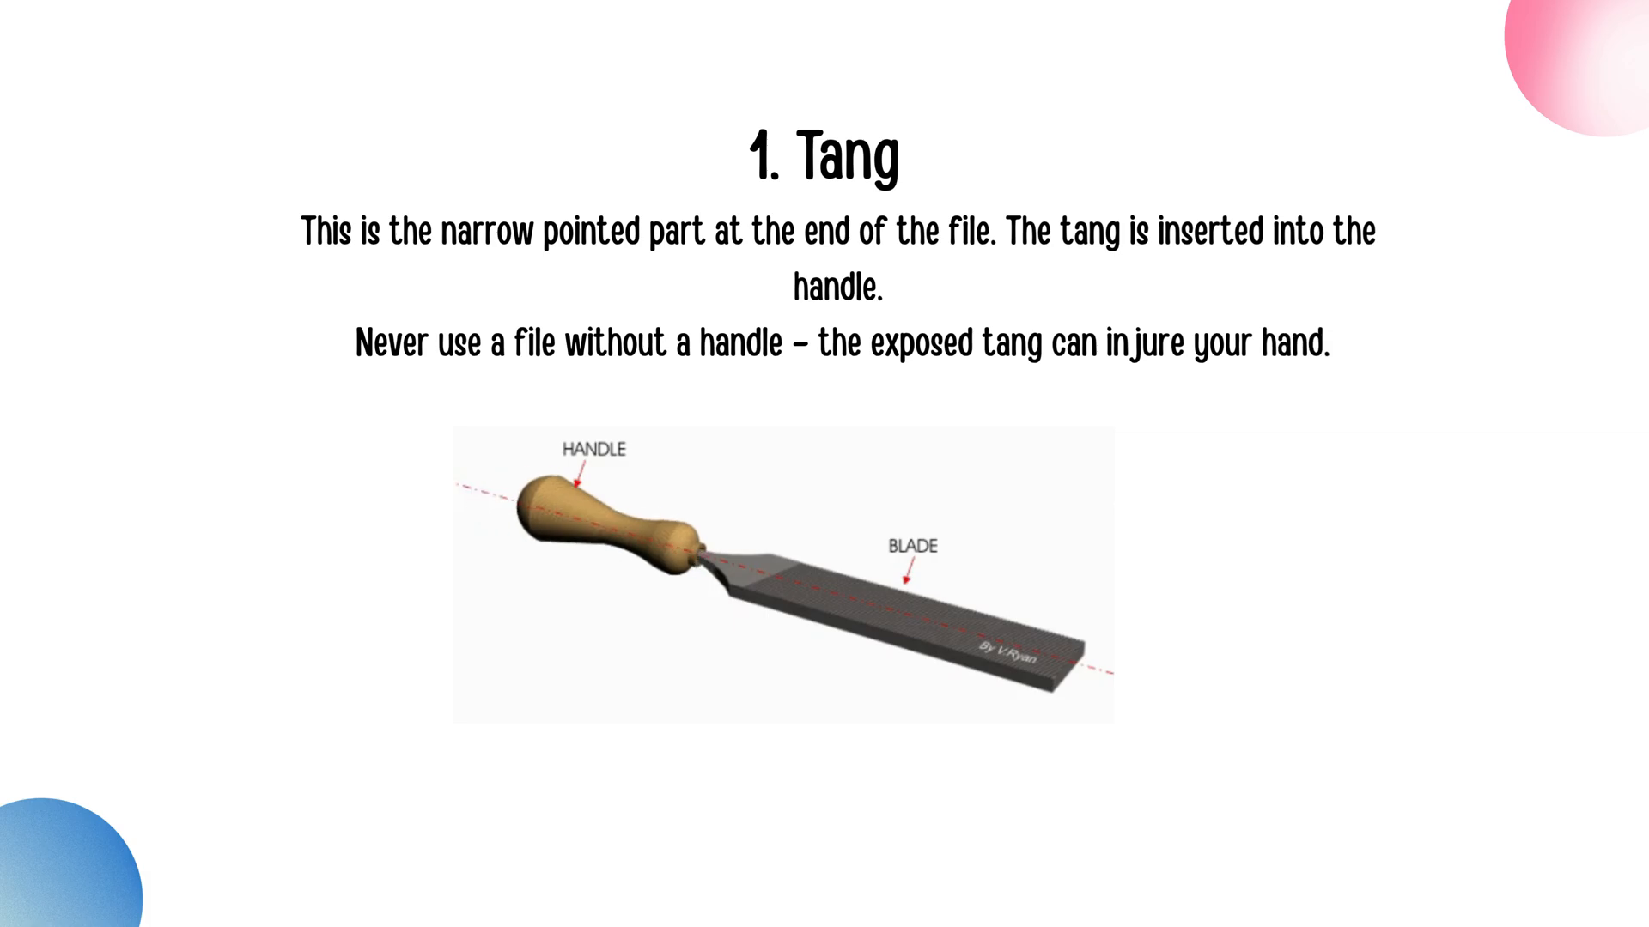
{"action": "key", "text": "Right"}
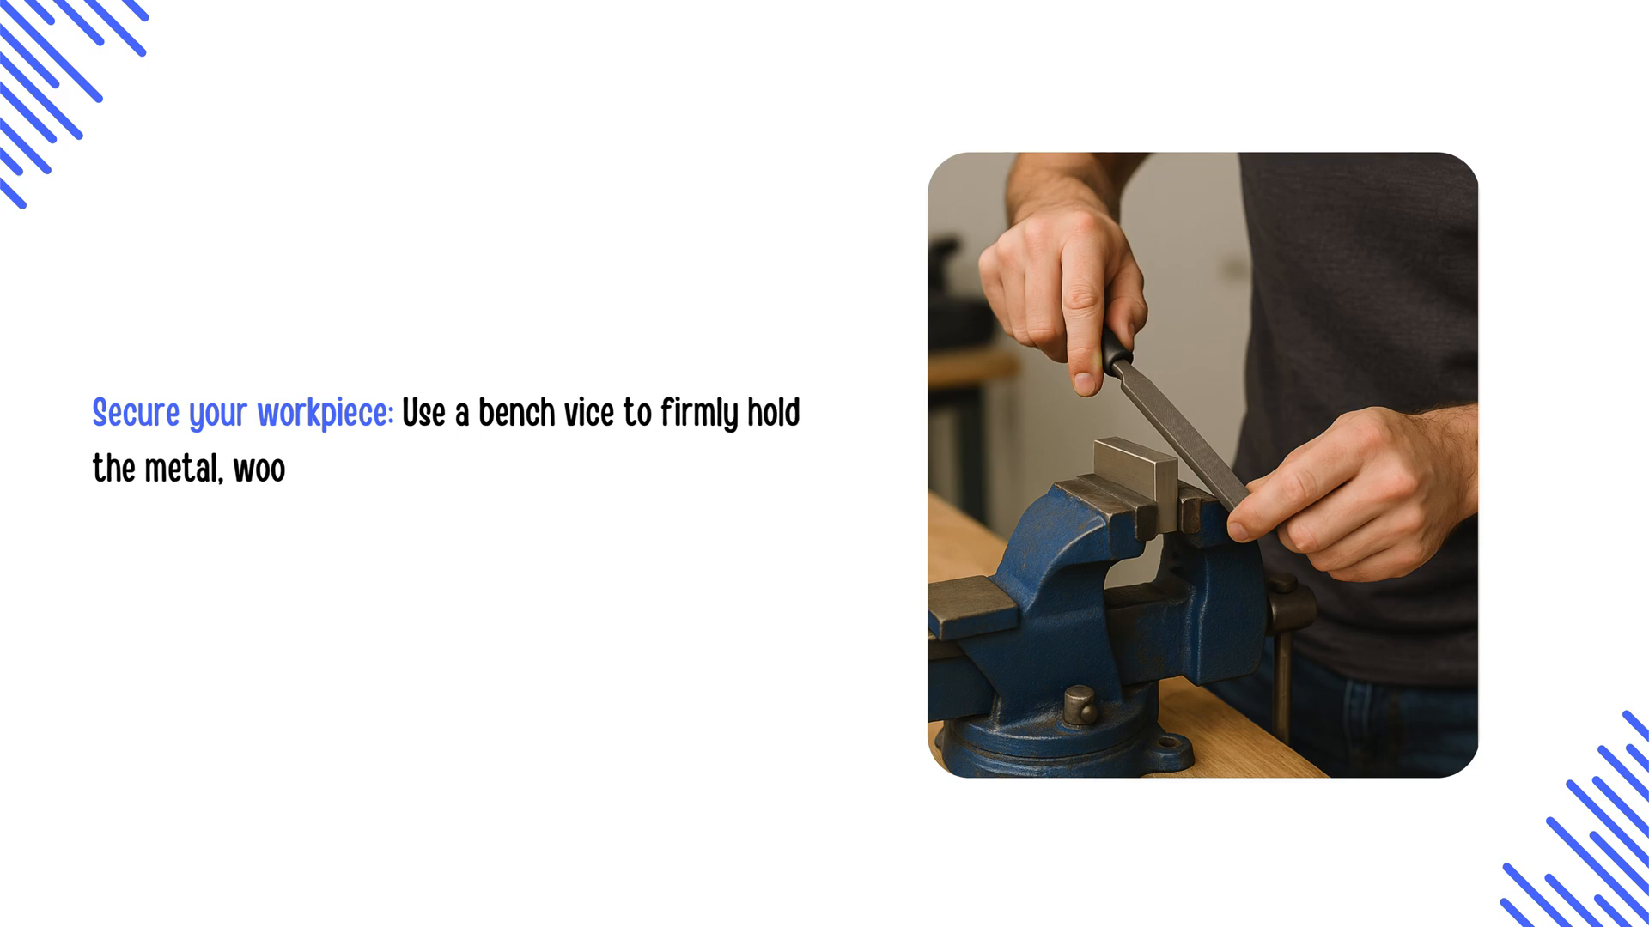
{"action": "type", "text": "d, or plastic part. A stable"}
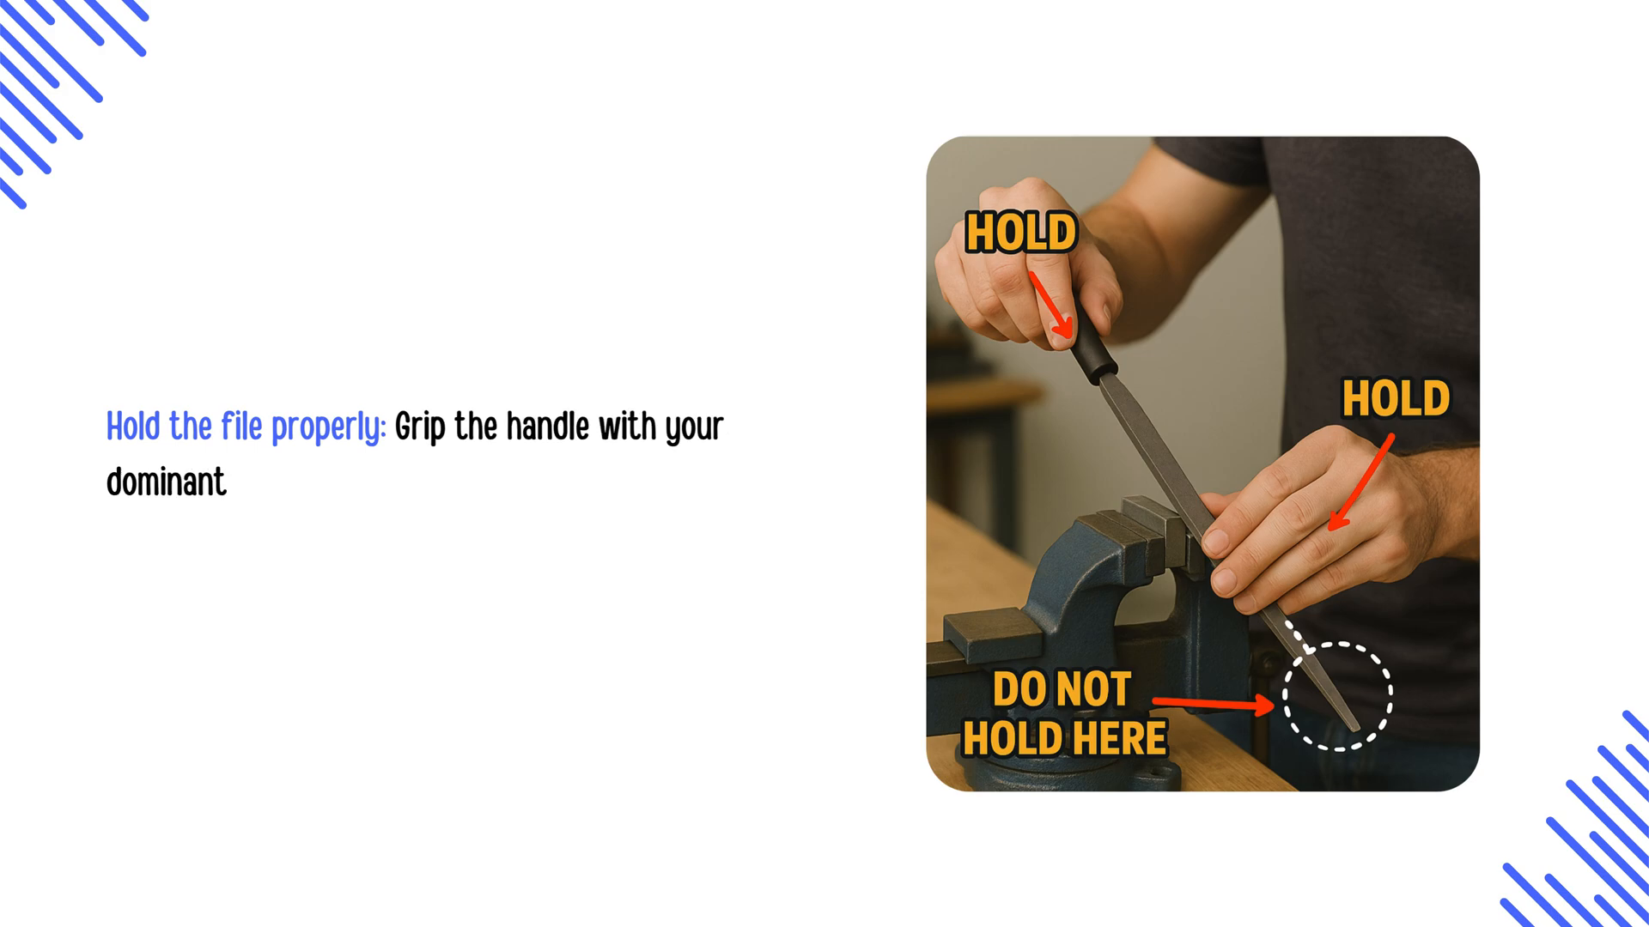
{"action": "type", "text": "hand and place your other hand on the"}
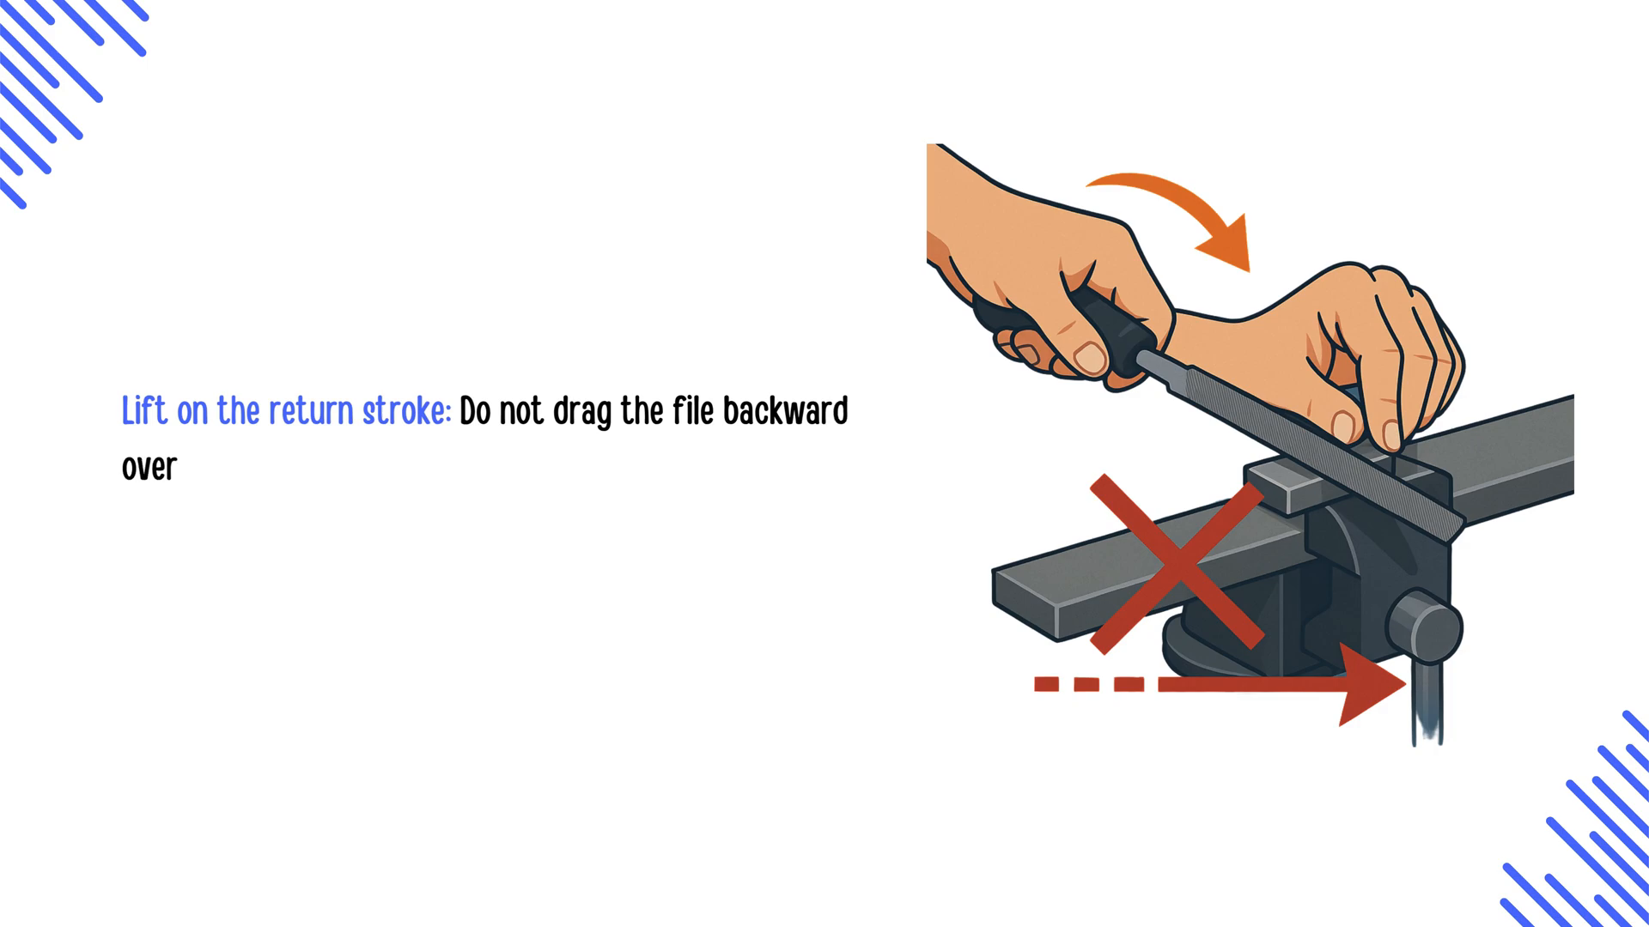
{"action": "type", "text": "the surface – it damages the t"}
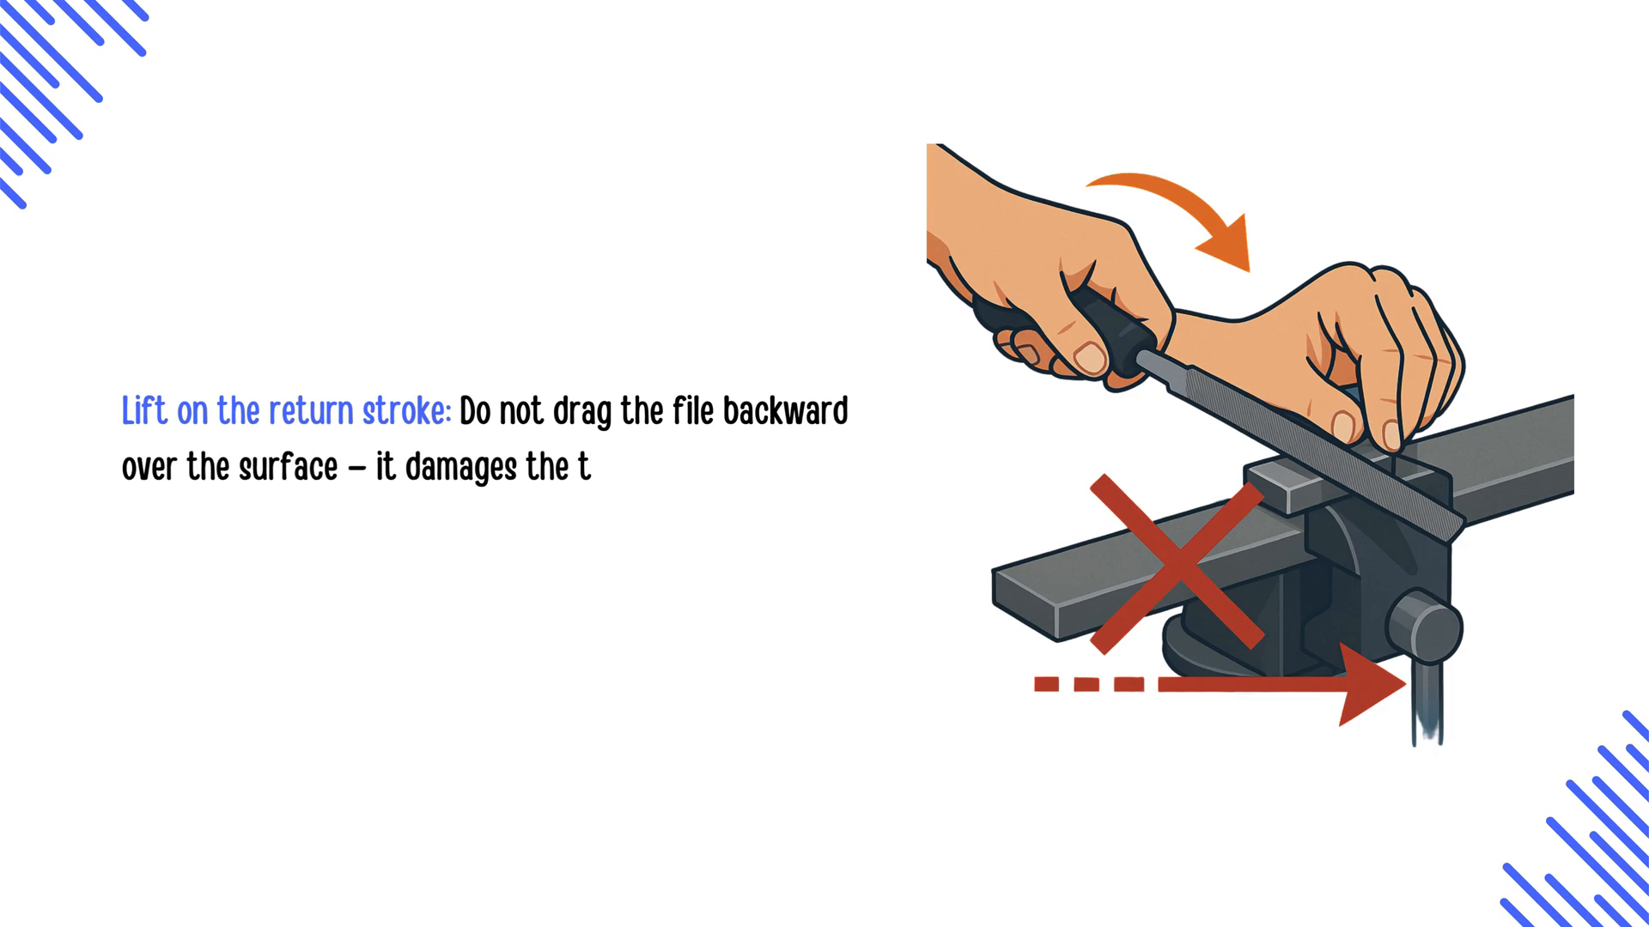
{"action": "type", "text": "eeth and creates an uneven fini"}
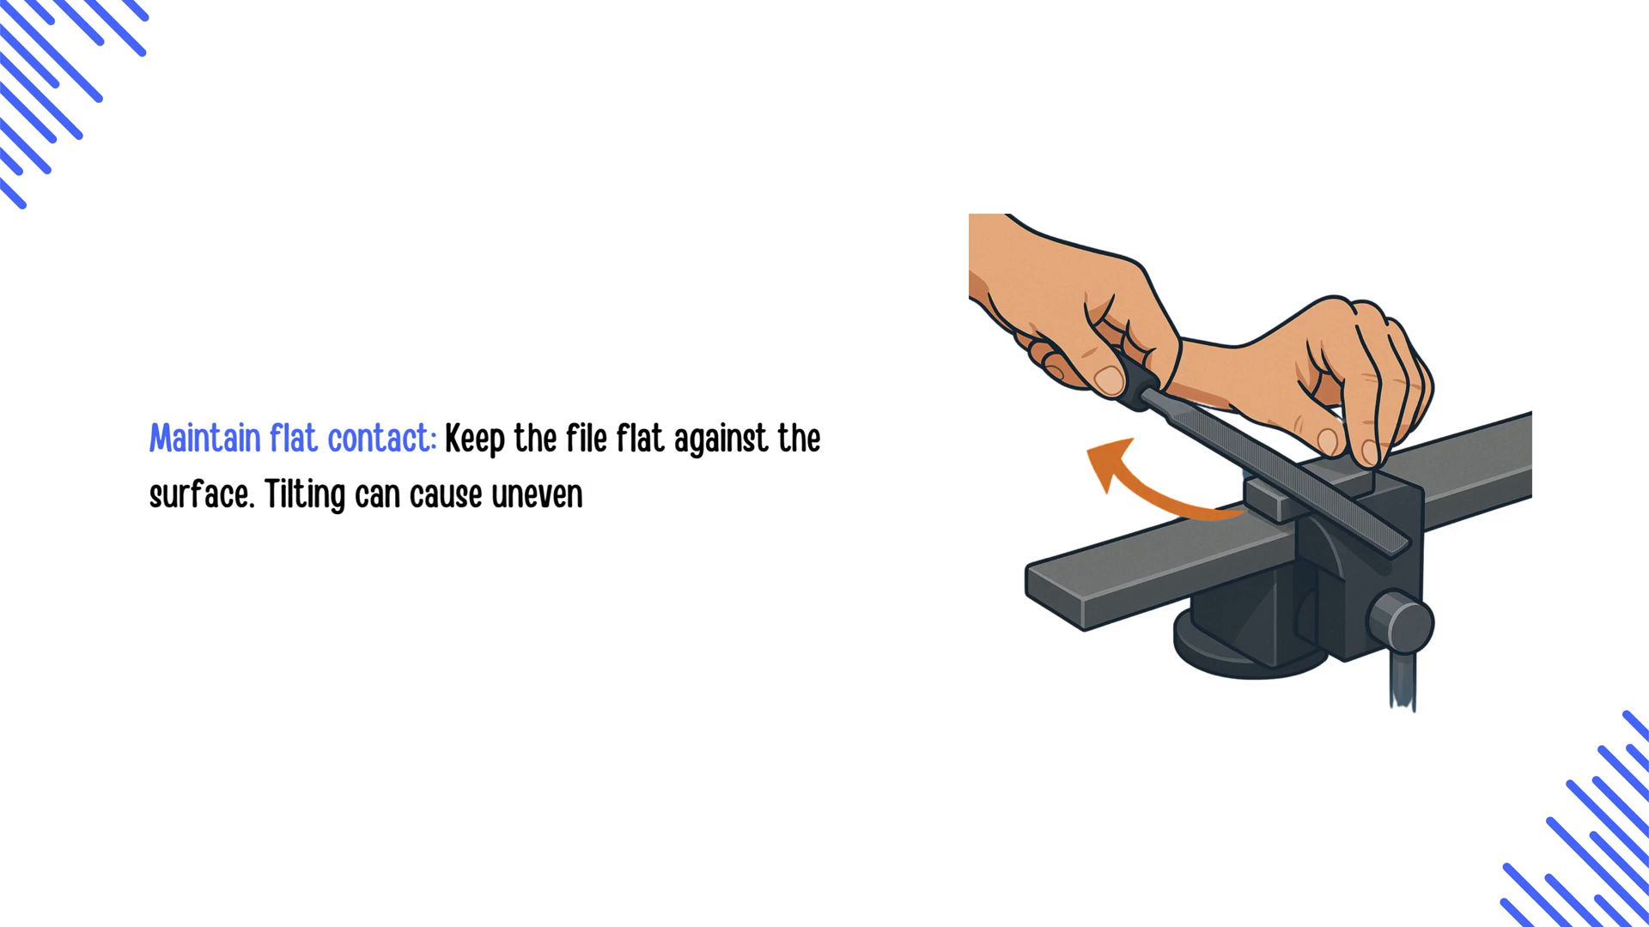
{"action": "type", "text": "filing or scratches."}
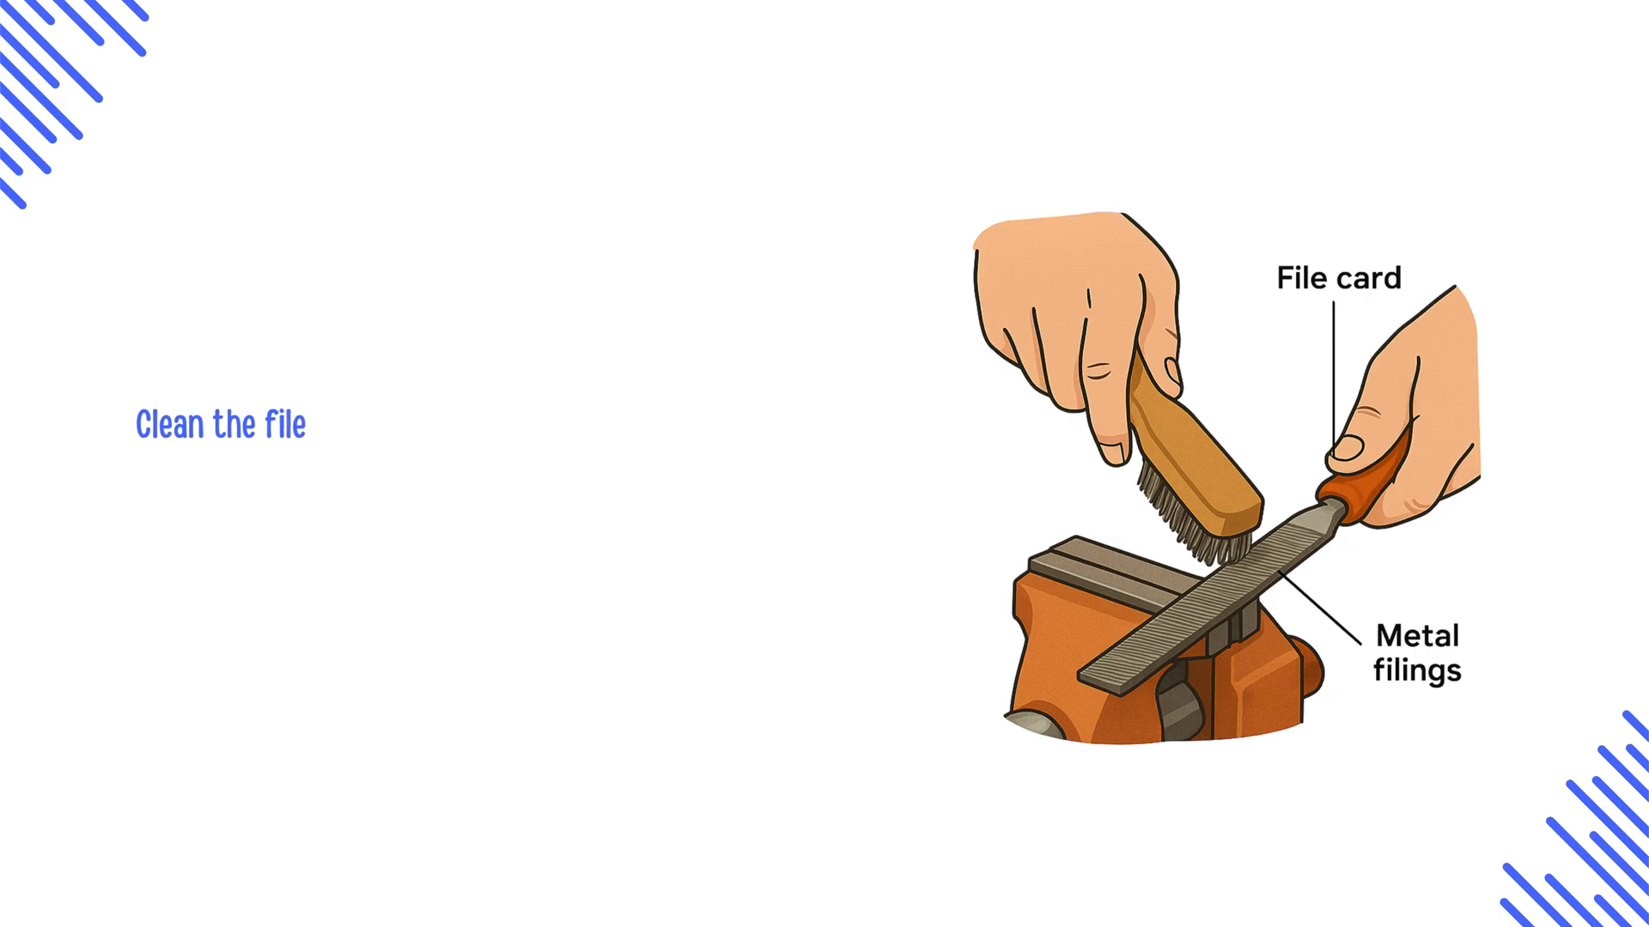
{"action": "type", "text": "during use: Use a file card or wire brush"}
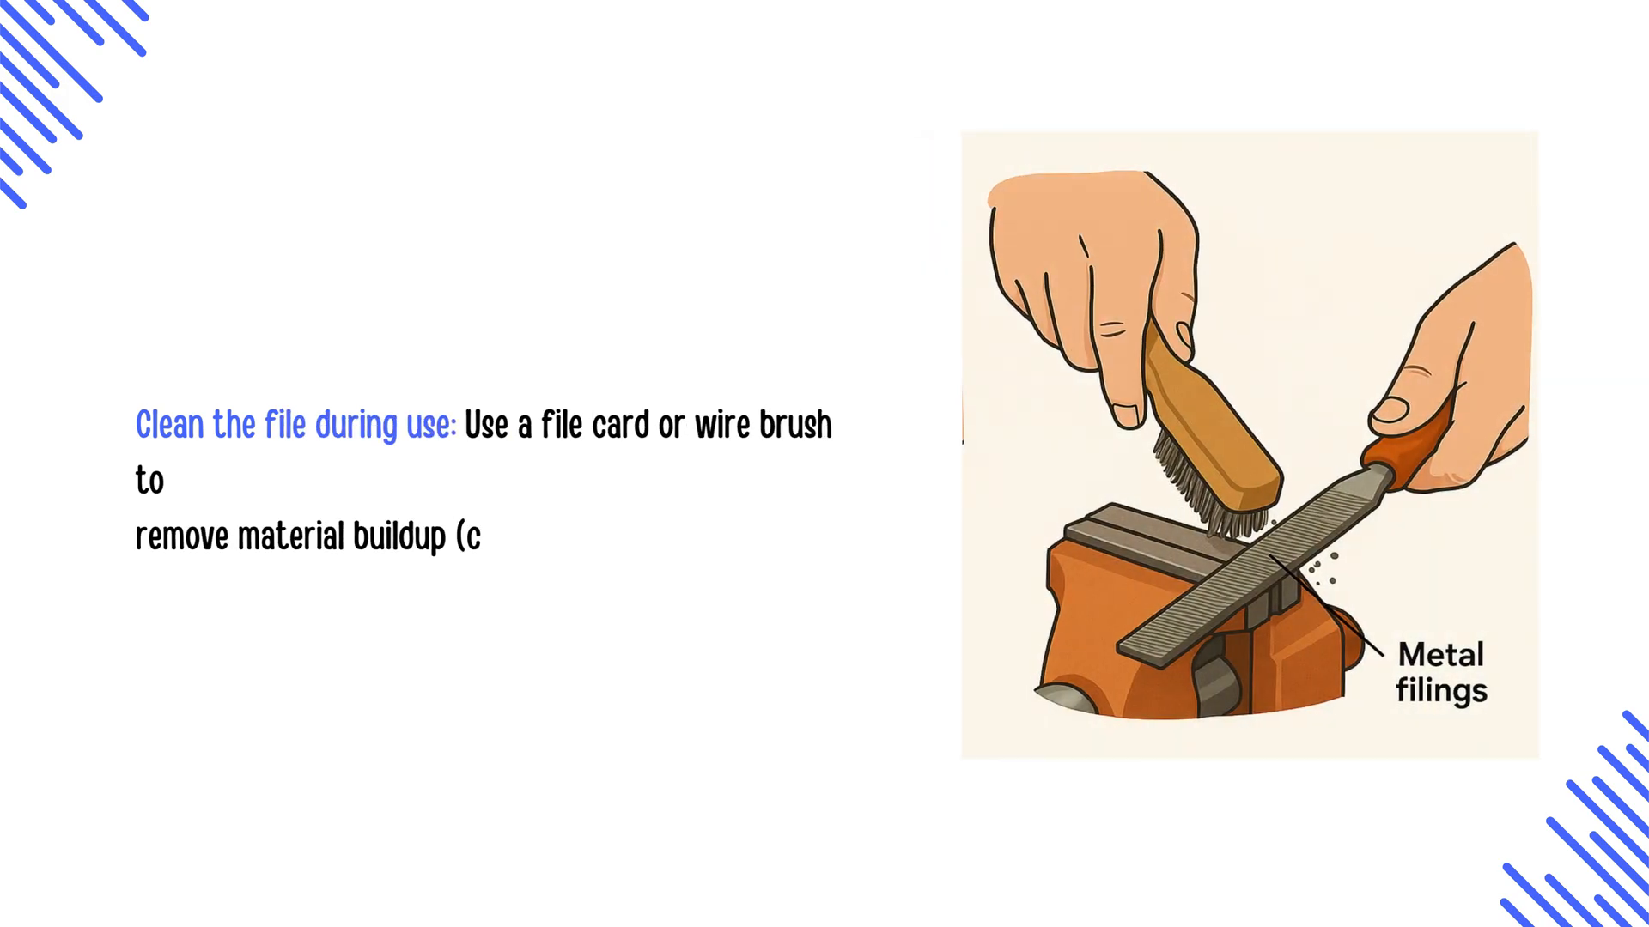
{"action": "type", "text": "alled pinning) between the teeth."}
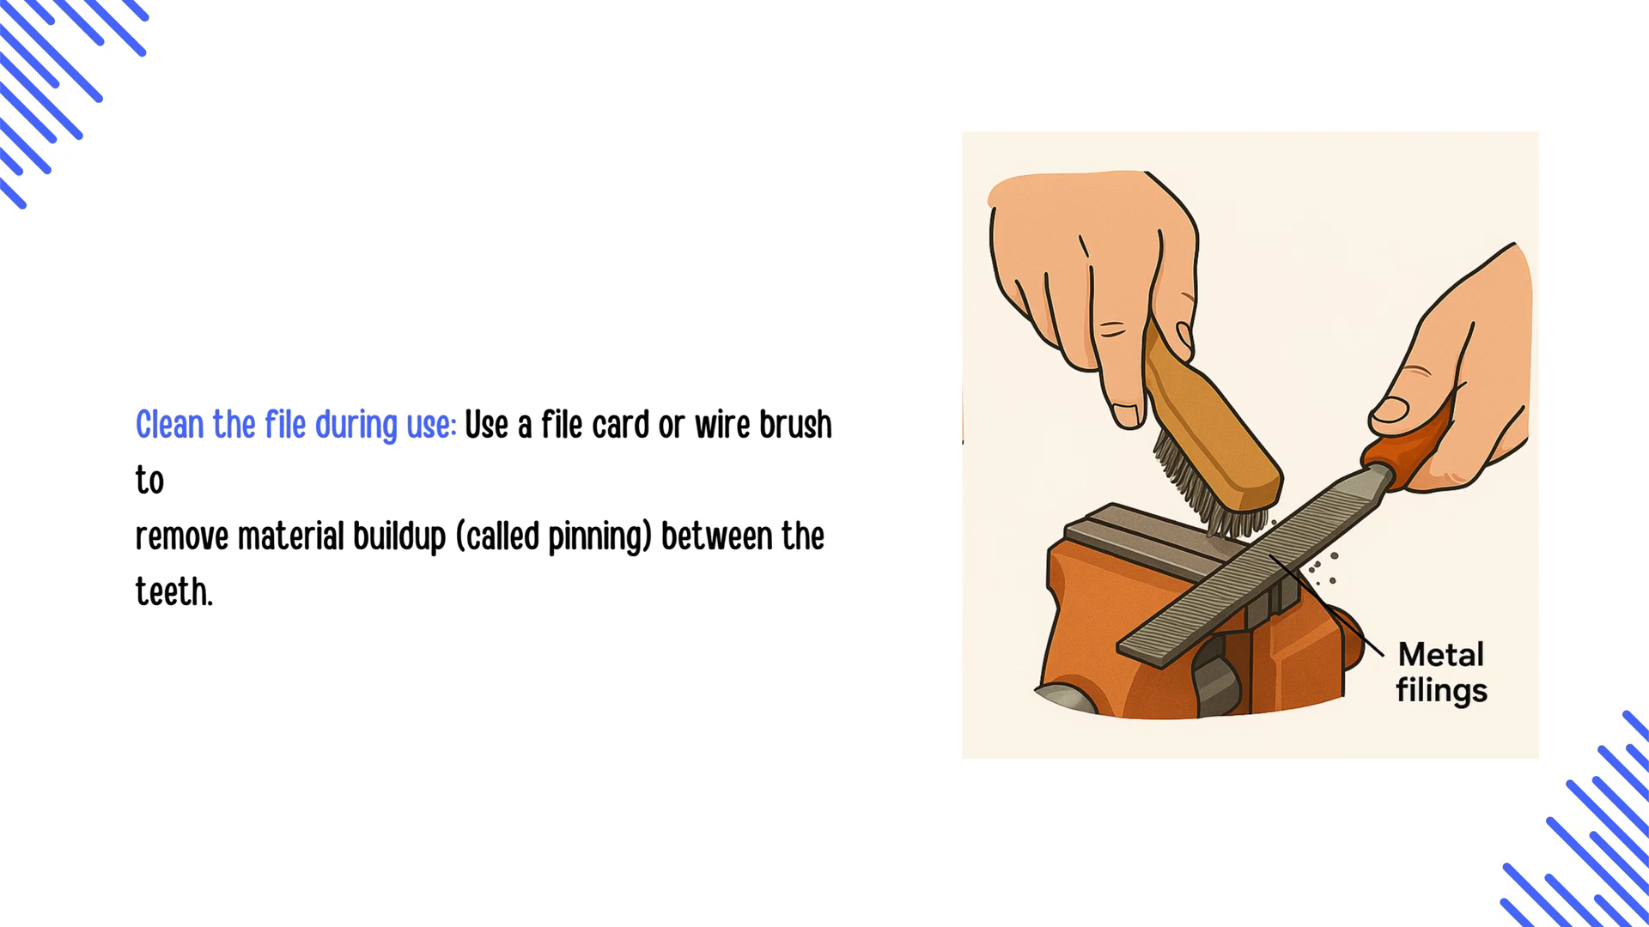